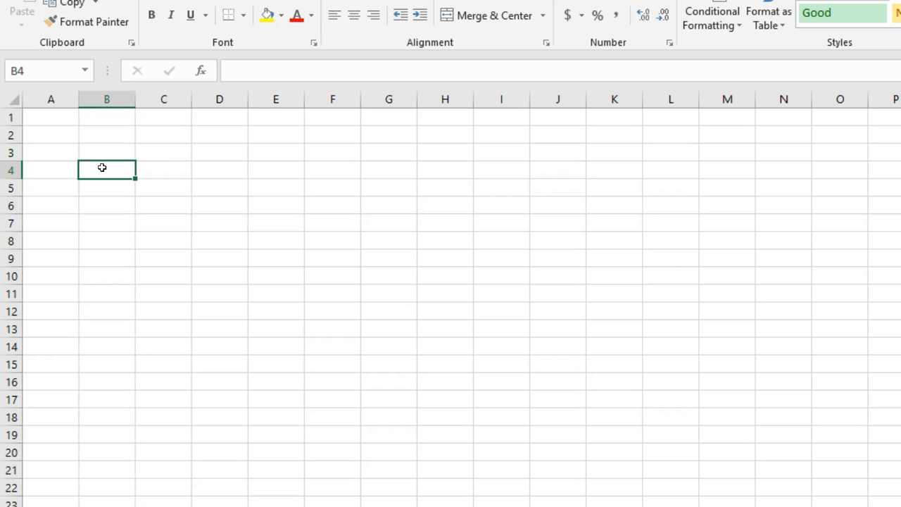
Enter jed in B4 and =LEN(B4) in C4 returning 3, then widen column C.
{"action": "type", "text": "jed"}
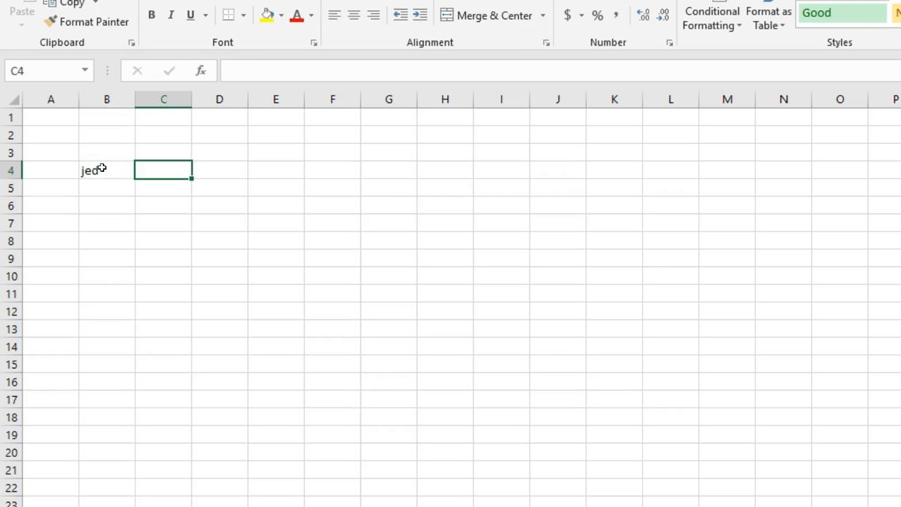
{"action": "type", "text": "=len("}
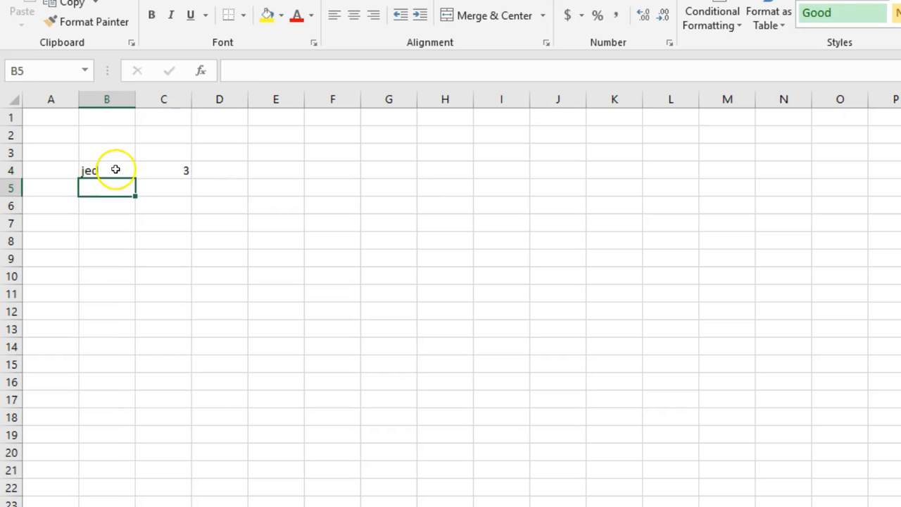
{"action": "left_click", "coordinate": [164, 170]}
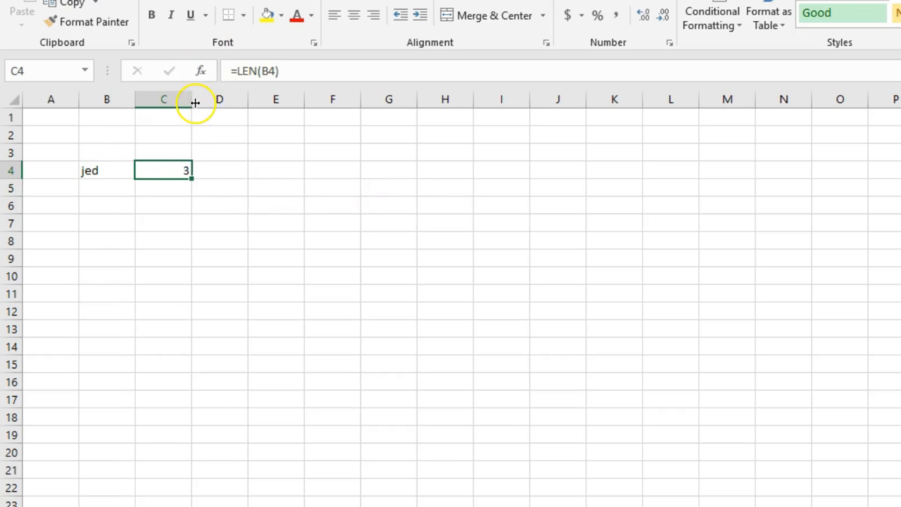
{"action": "left_click_drag", "start_coordinate": [192, 100], "coordinate": [224, 100]}
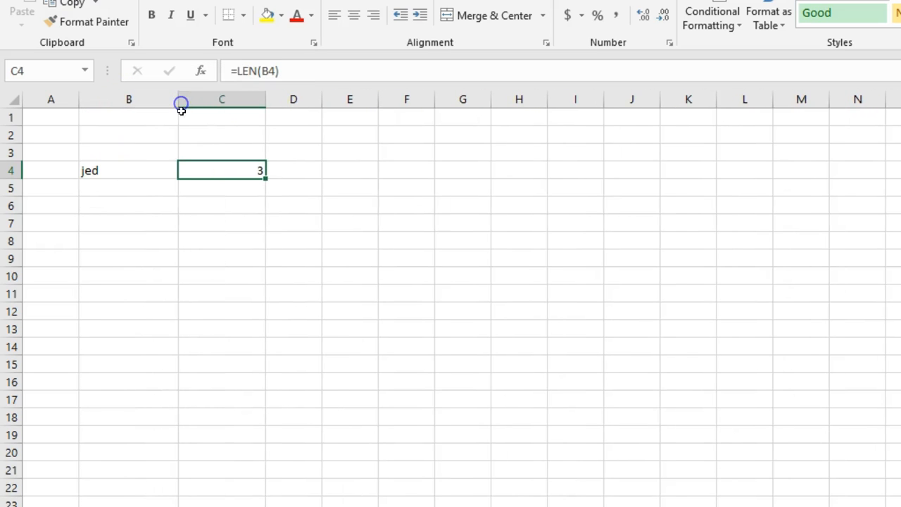
Add space-padded jed entries in B5:B7 and fill the C4 LEN formula down to C7.
{"action": "type", "text": "jed"}
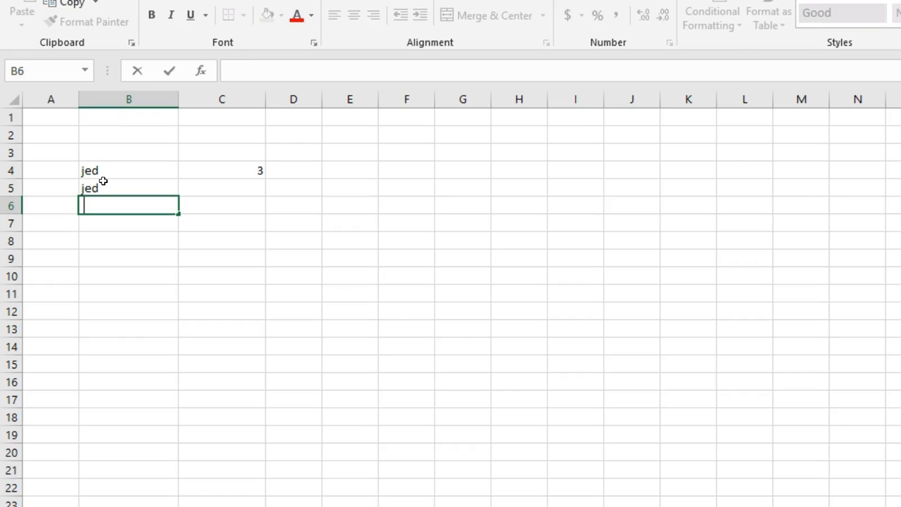
{"action": "type", "text": "jed"}
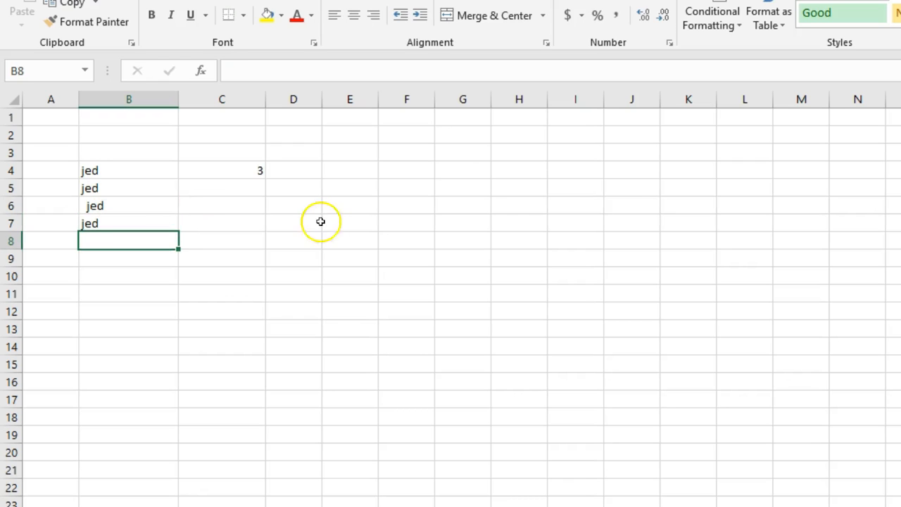
{"action": "left_click", "coordinate": [222, 170]}
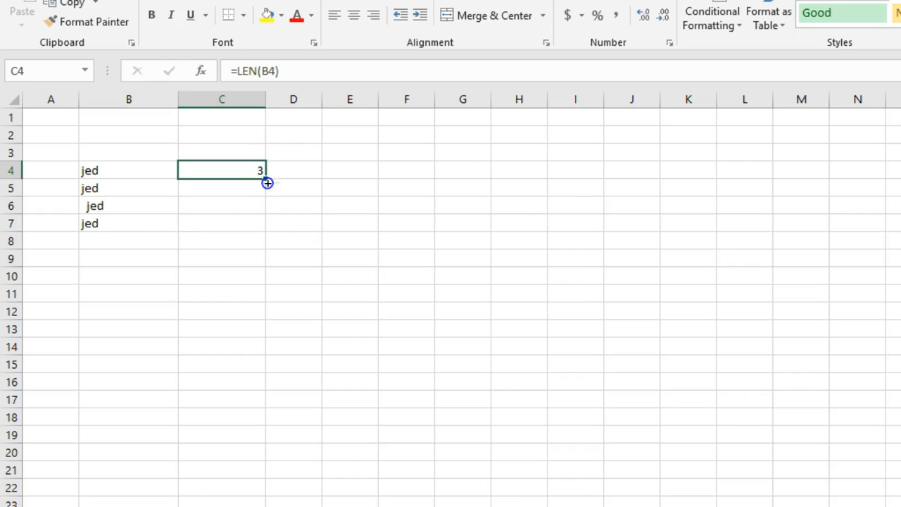
{"action": "left_click_drag", "start_coordinate": [267, 183], "coordinate": [261, 224]}
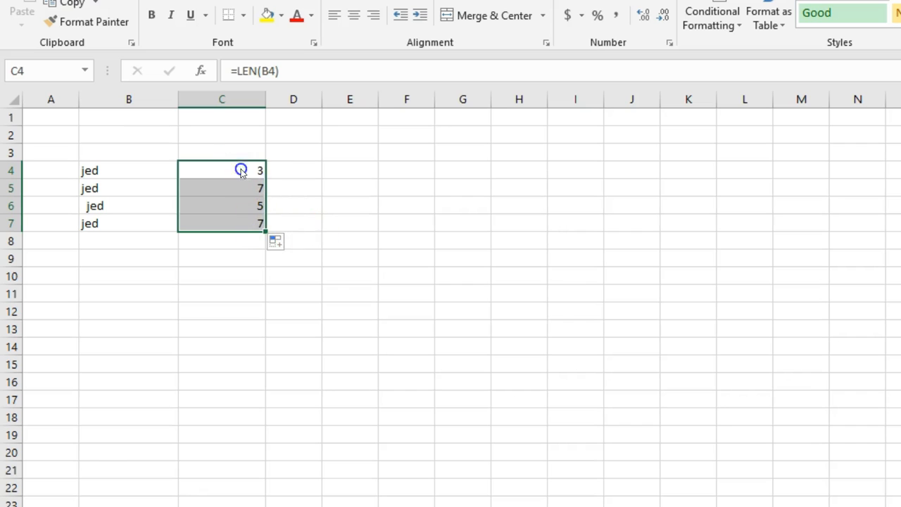
{"action": "mouse_move", "coordinate": [138, 329]}
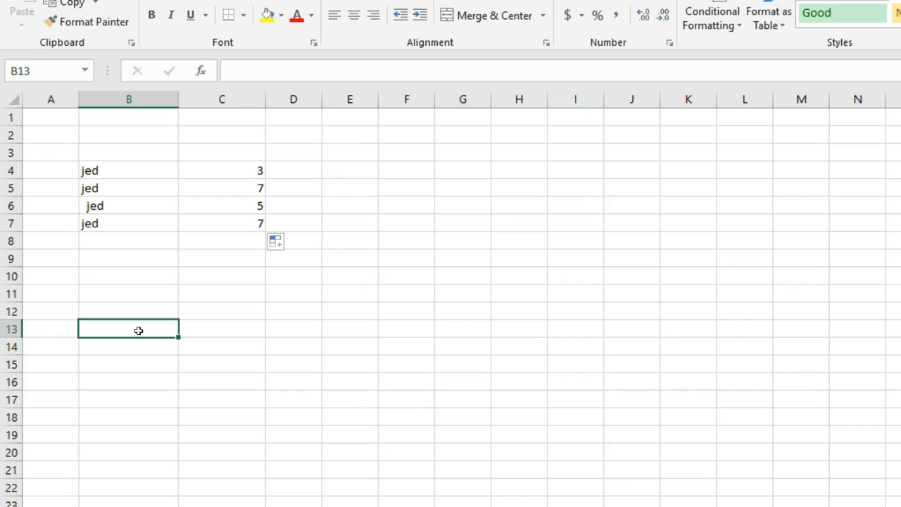
Discard a stray 'The dog' entry, then enter 14 Melville Road, 64 Dynon Street, 31 Stone Avenue.
{"action": "type", "text": "The dog"}
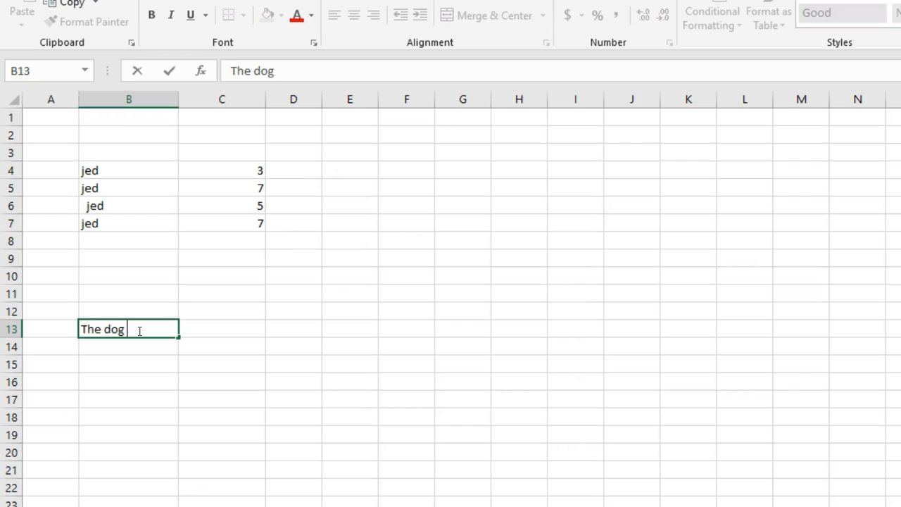
{"action": "key", "text": "Escape"}
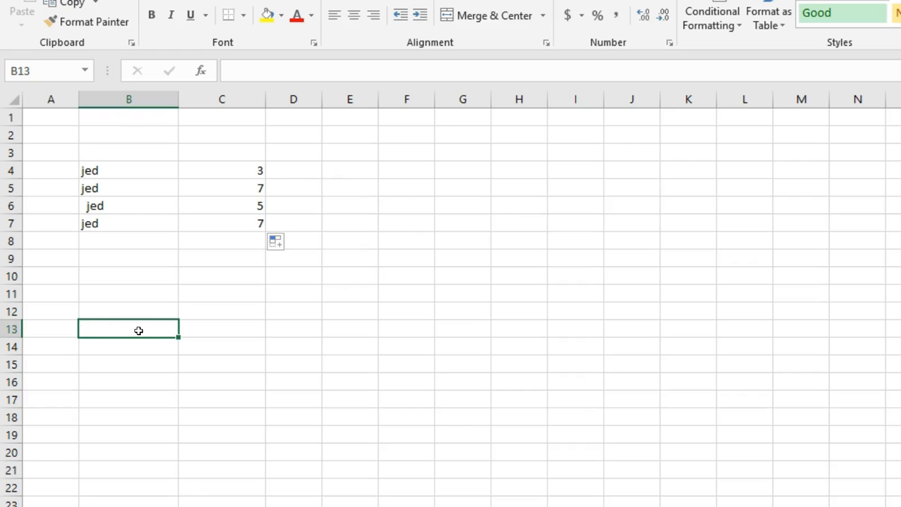
{"action": "type", "text": "14 Melvil"}
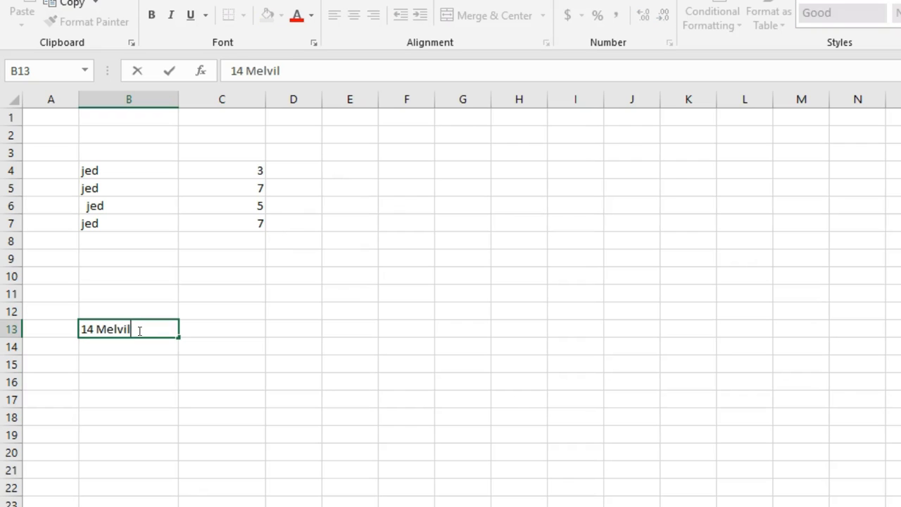
{"action": "key", "text": "enter"}
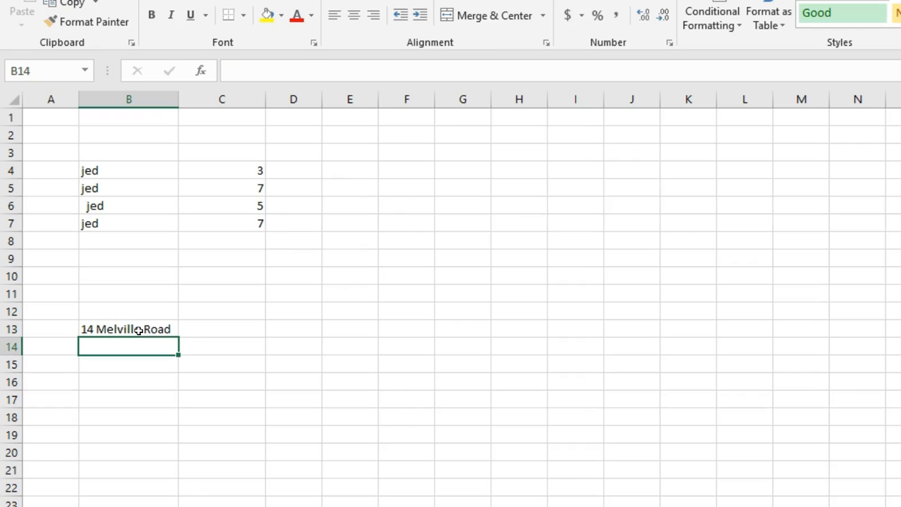
{"action": "type", "text": "64 Dynon Street"}
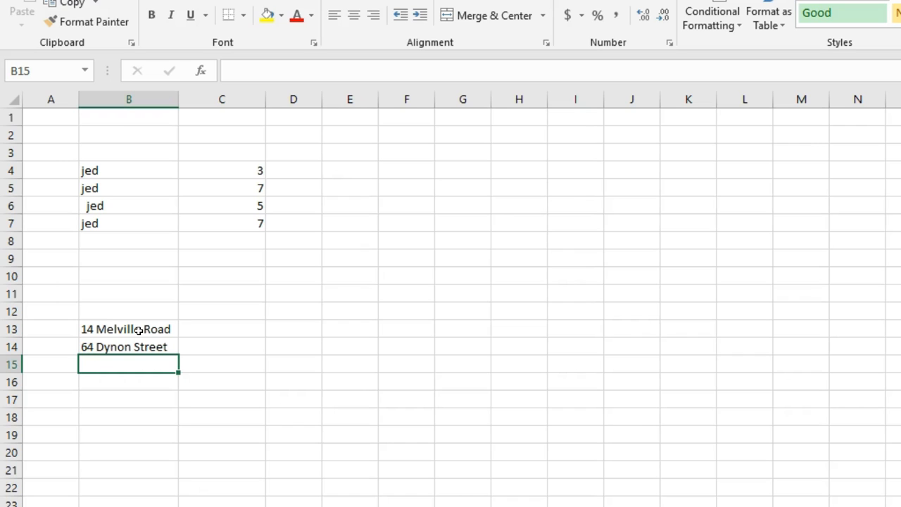
{"action": "type", "text": "31"}
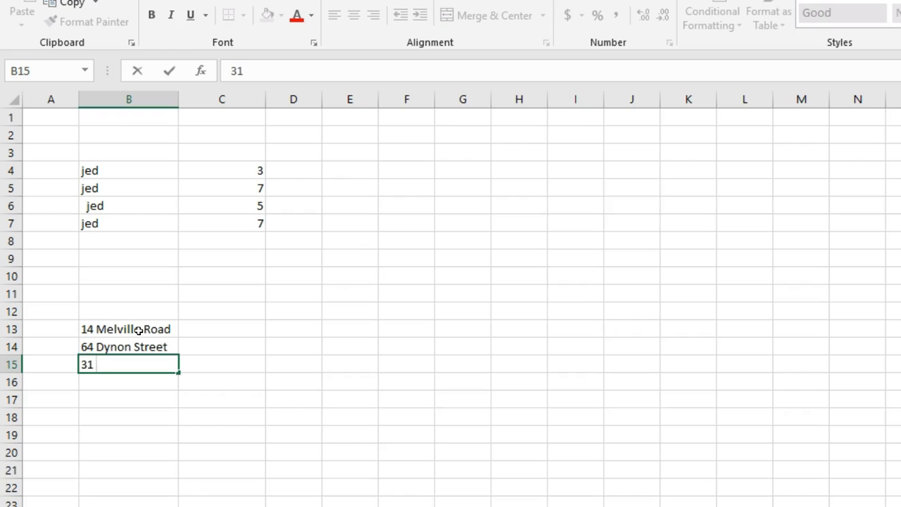
{"action": "type", "text": "Stone Avenue"}
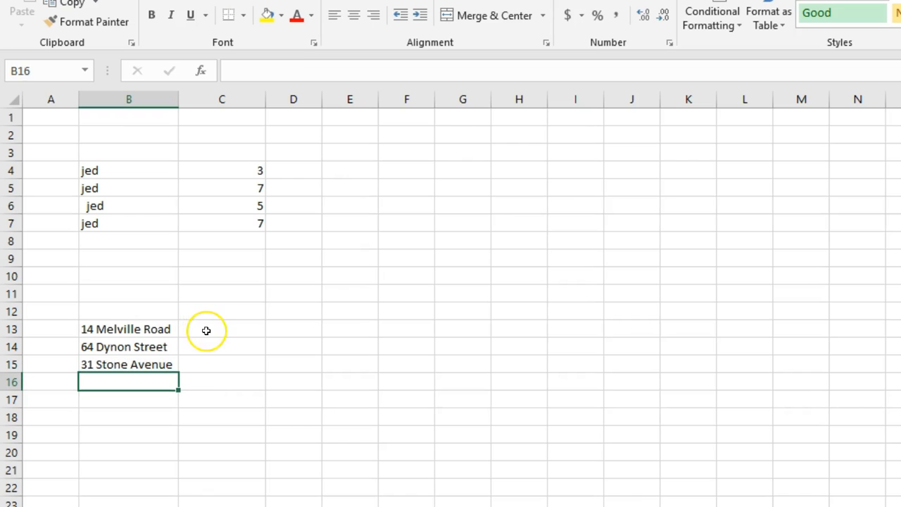
{"action": "left_click", "coordinate": [222, 329]}
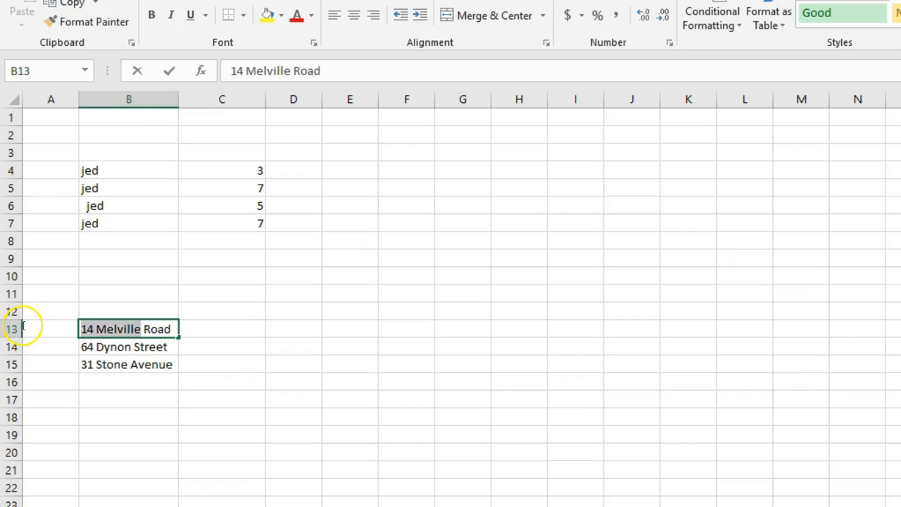
Enter =LEFT(B13,LEN(B13)-4 in C13, prompting Excel's formula correction offer.
{"action": "left_click", "coordinate": [222, 329]}
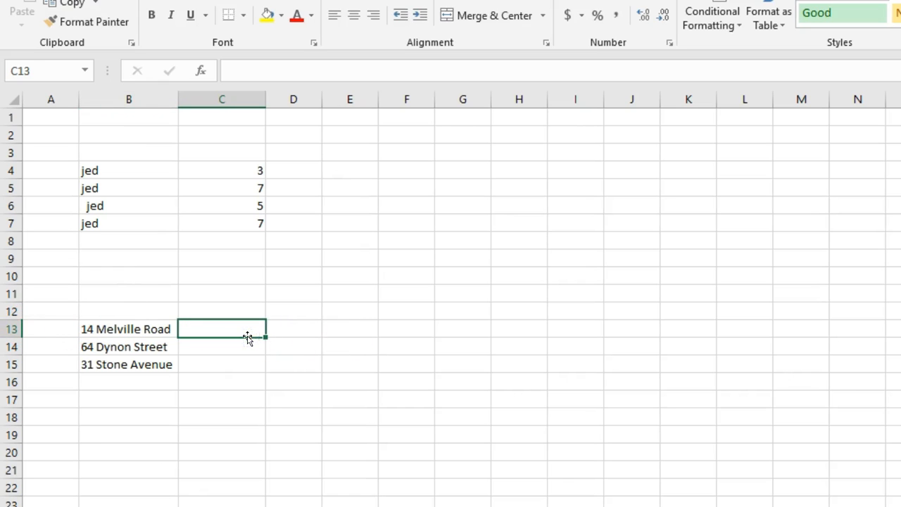
{"action": "type", "text": "=left("}
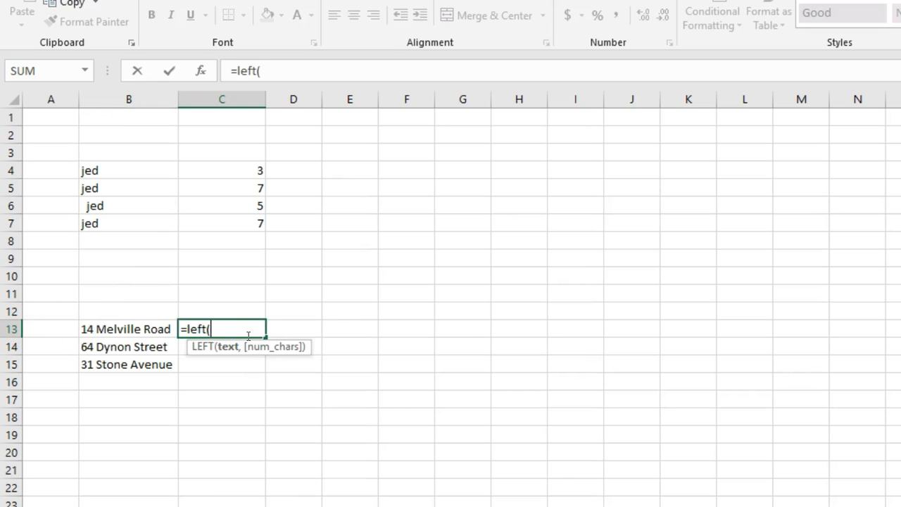
{"action": "type", "text": "B13,len(B13"}
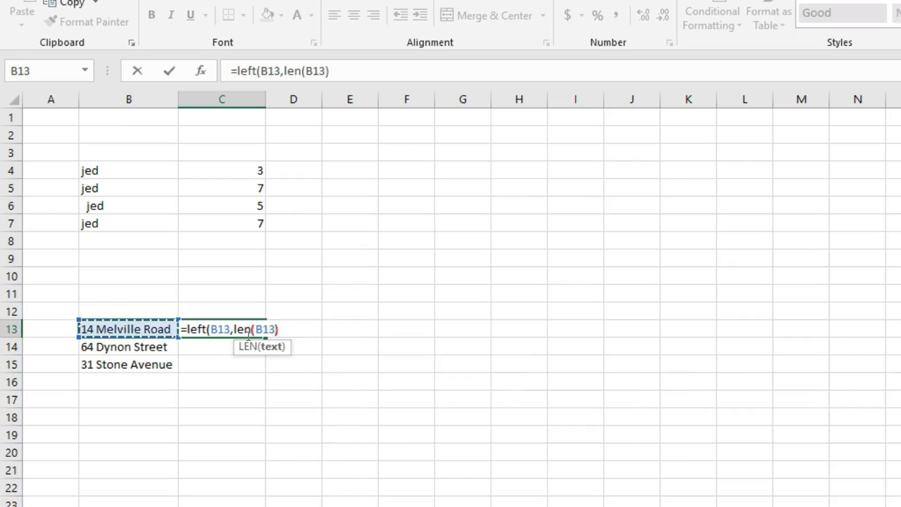
{"action": "type", "text": "-4"}
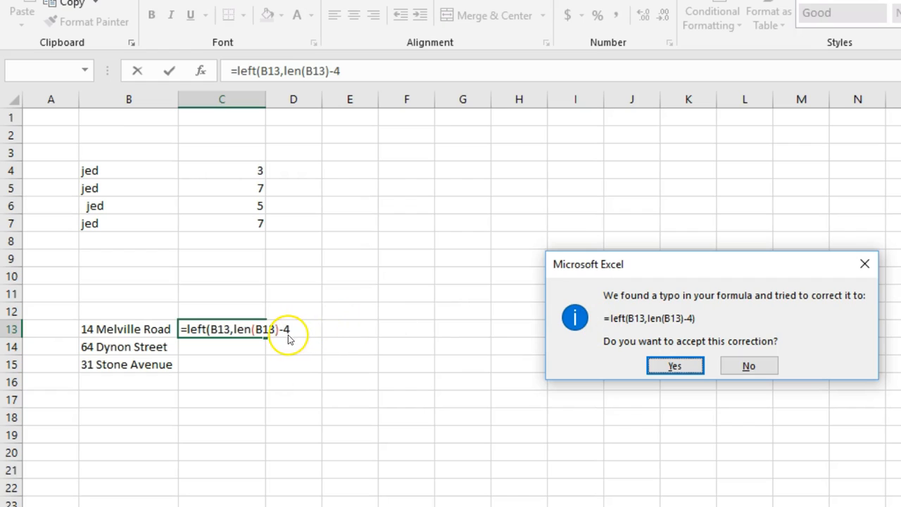
{"action": "mouse_move", "coordinate": [243, 331]}
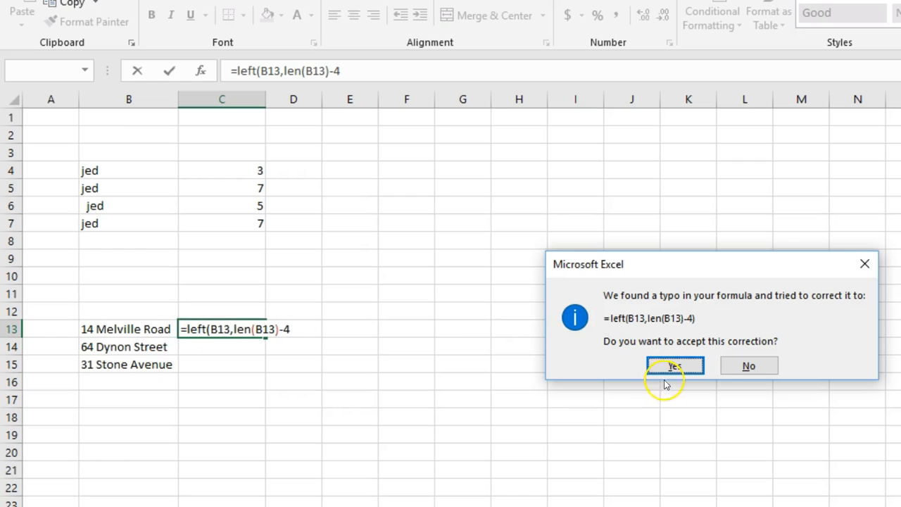
Accept Excel's correction to =LEFT(B13,LEN(B13)-4), showing 14 Melville in C13.
{"action": "left_click", "coordinate": [674, 365]}
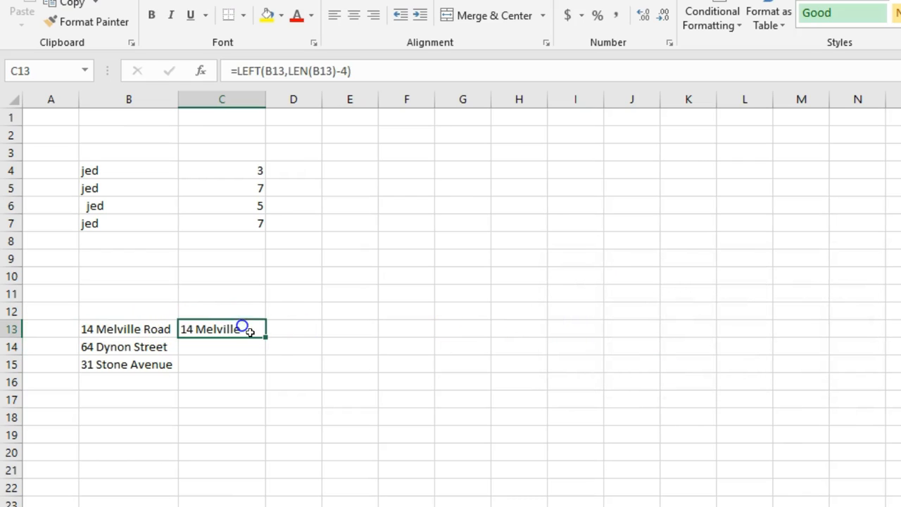
{"action": "mouse_move", "coordinate": [266, 338]}
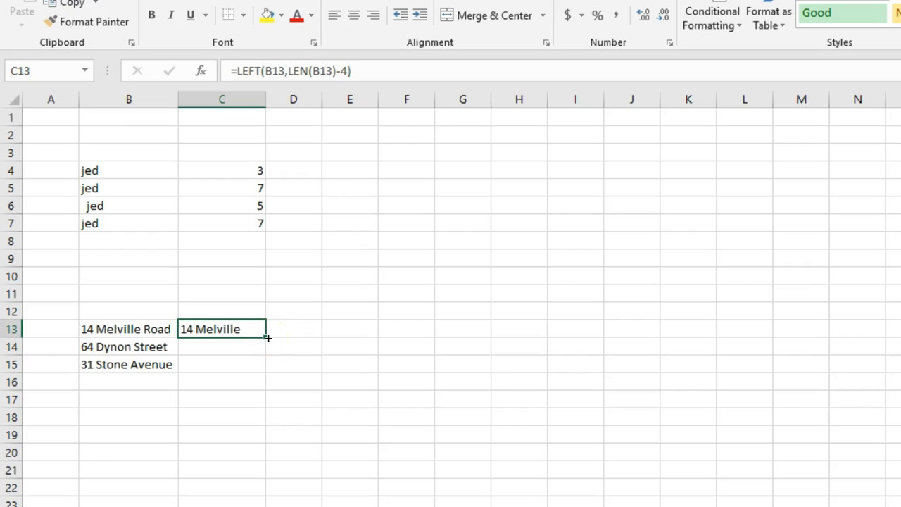
{"action": "mouse_move", "coordinate": [276, 70]}
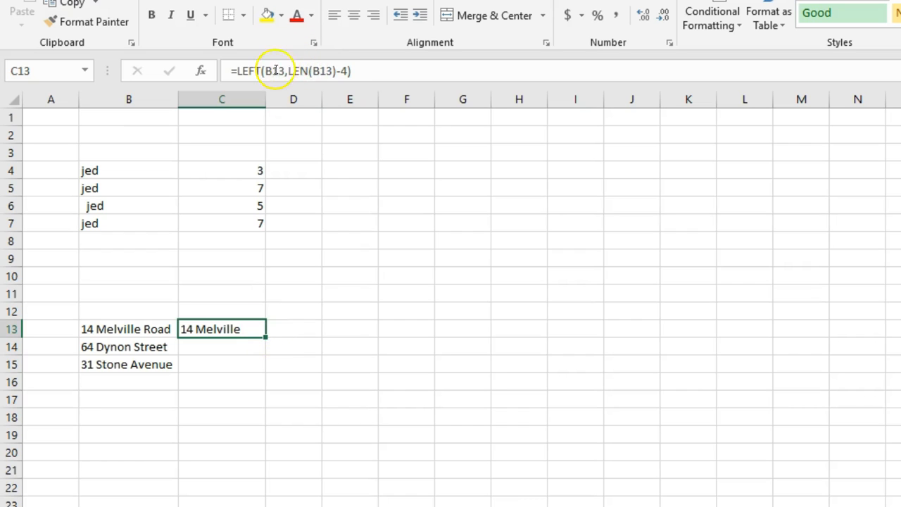
{"action": "mouse_move", "coordinate": [288, 71]}
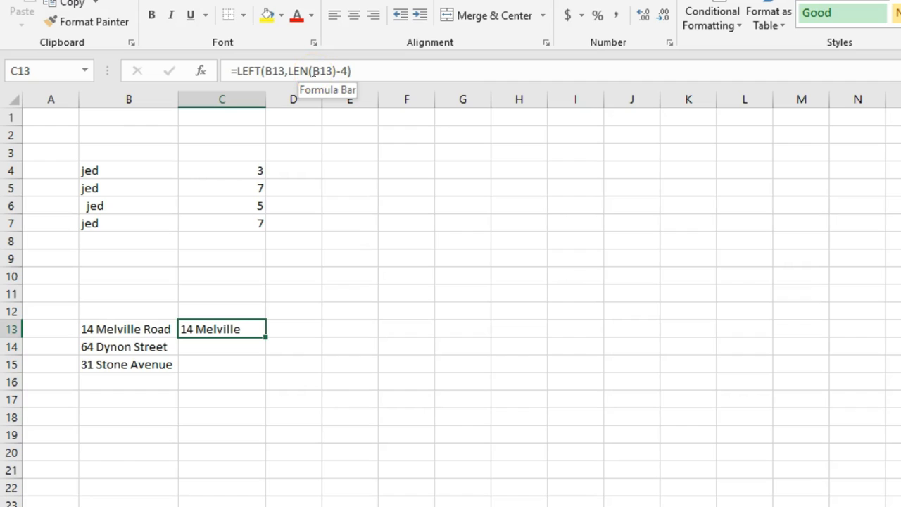